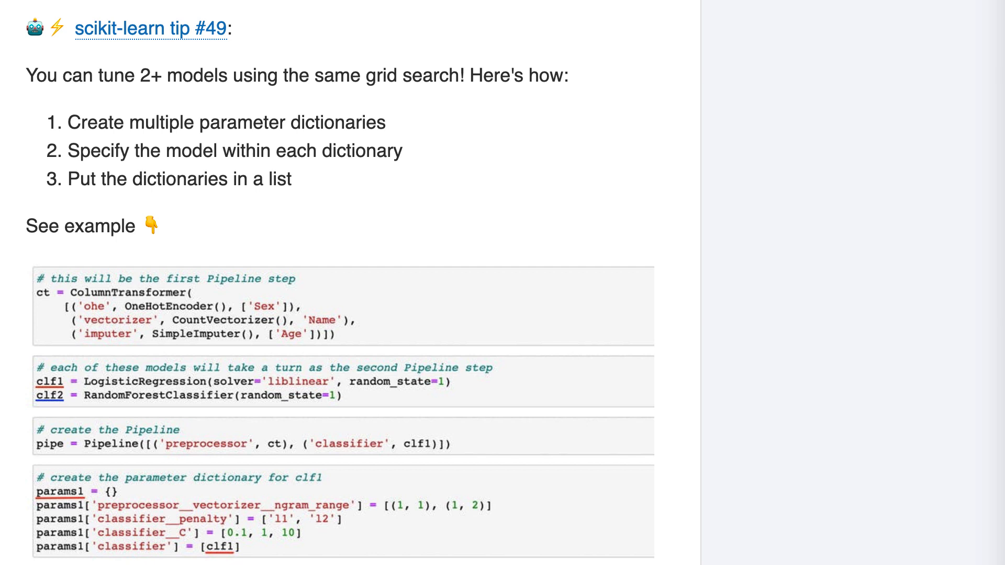
{"action": "mouse_move", "coordinate": [457, 143]}
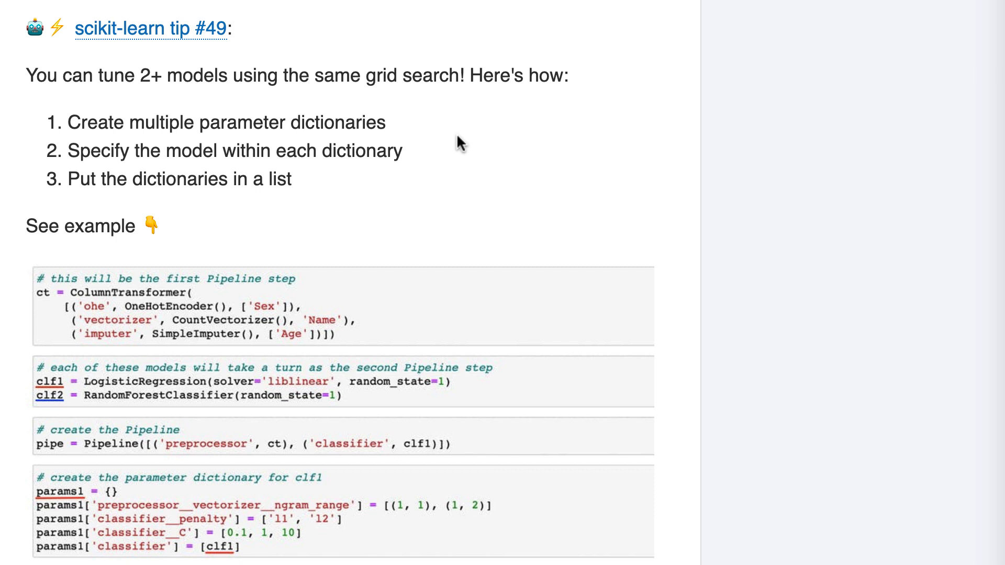
{"action": "mouse_move", "coordinate": [391, 311]}
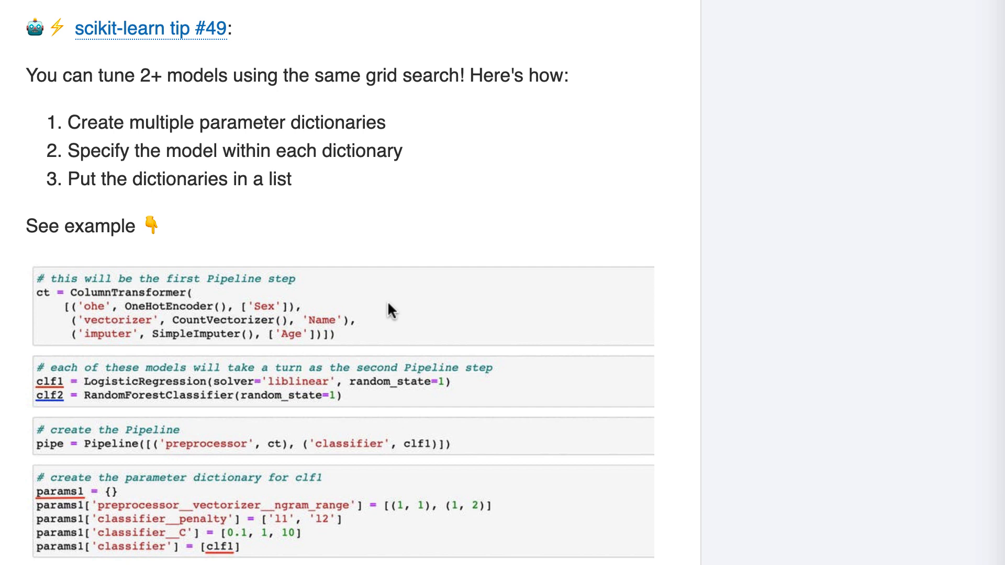
{"action": "mouse_move", "coordinate": [477, 365]}
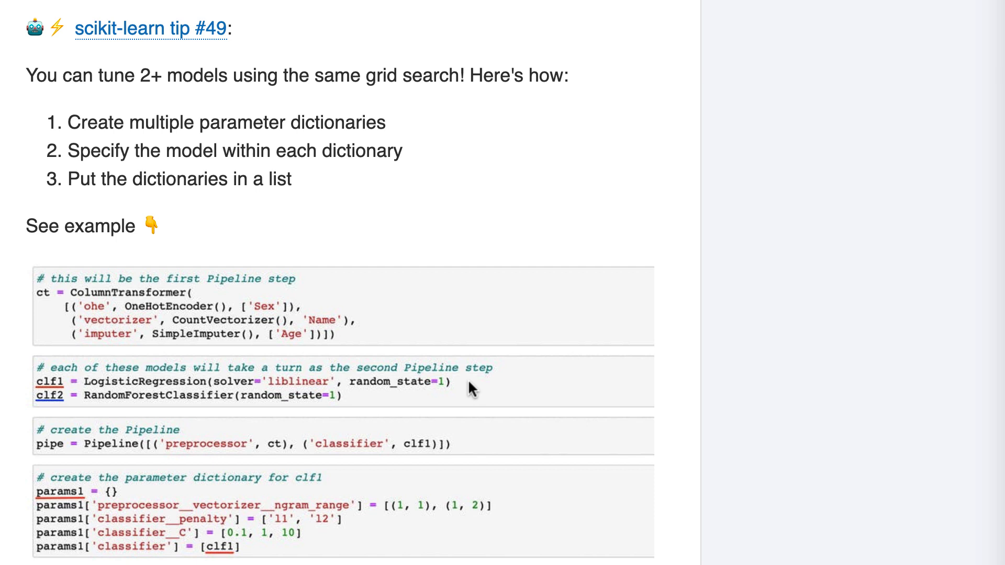
{"action": "mouse_move", "coordinate": [486, 395]}
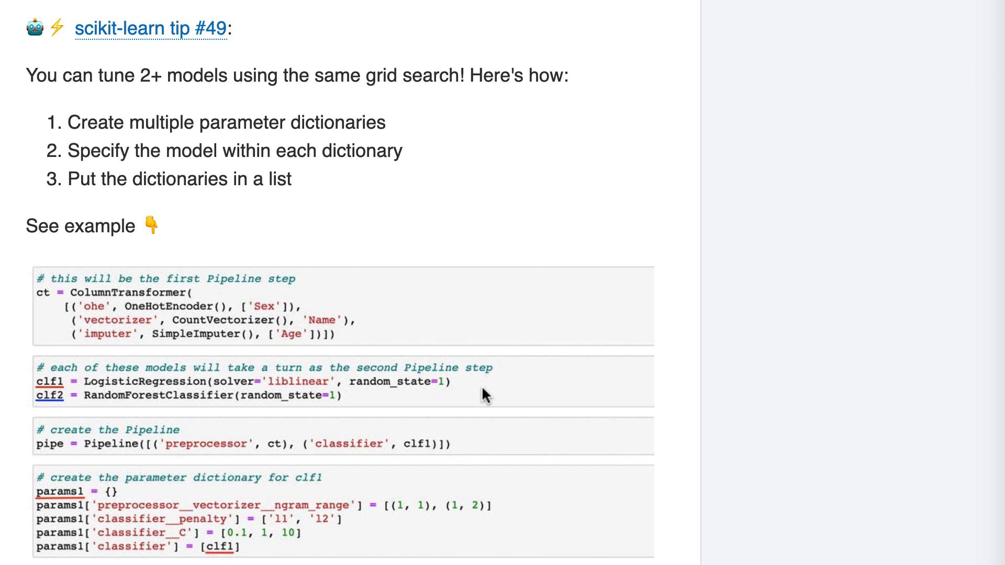
{"action": "mouse_move", "coordinate": [476, 452]}
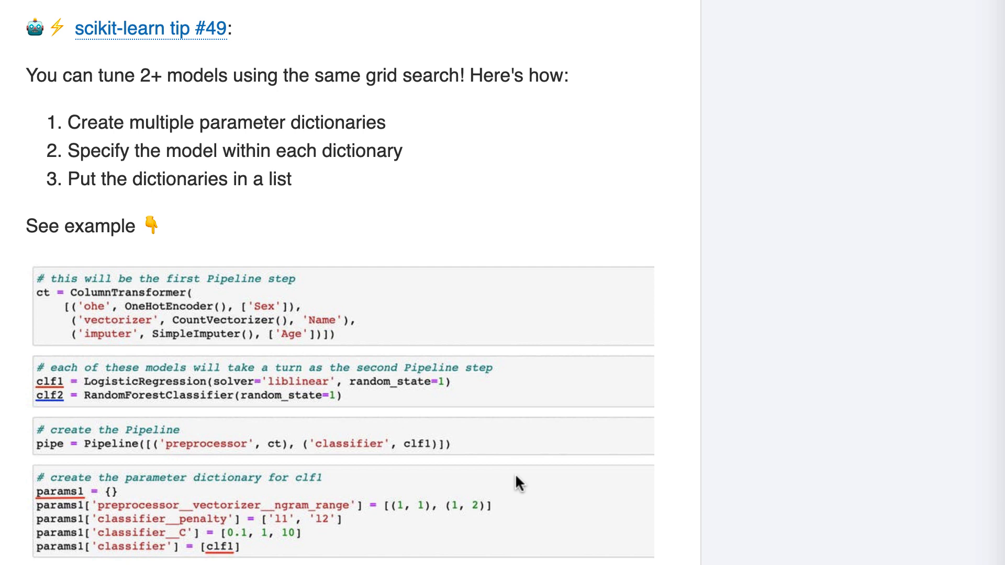
{"action": "mouse_move", "coordinate": [516, 518]}
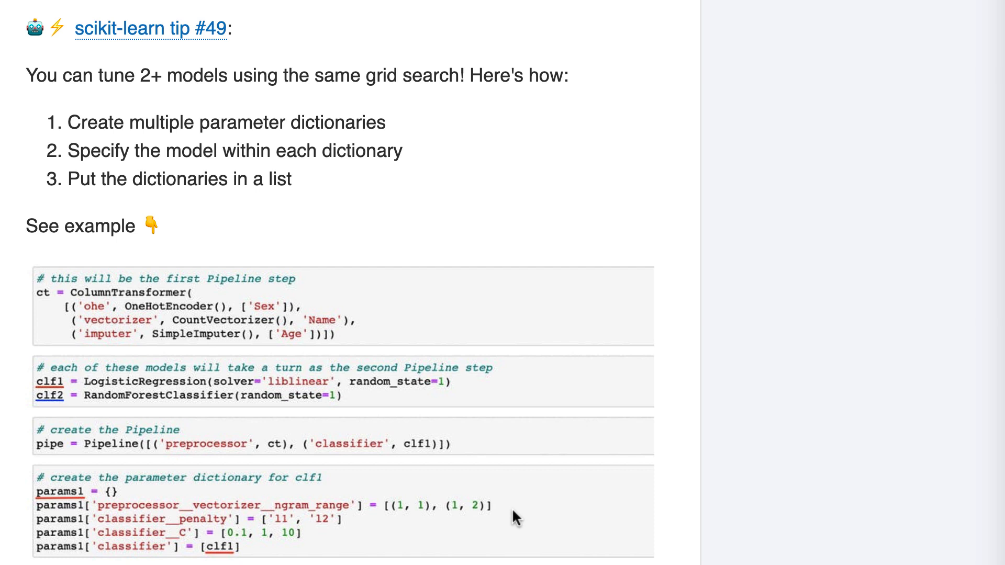
{"action": "mouse_move", "coordinate": [513, 509]}
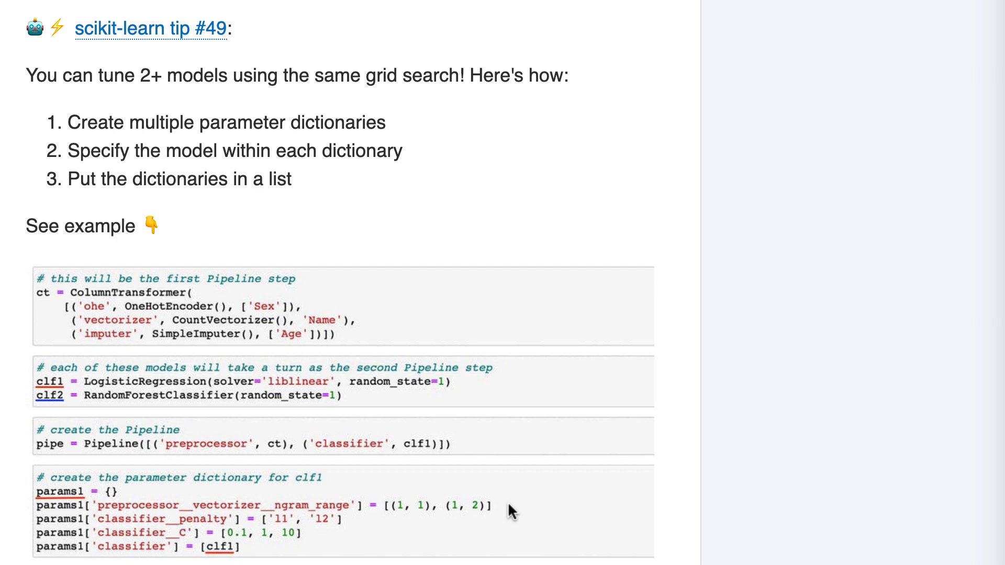
{"action": "mouse_move", "coordinate": [438, 535]}
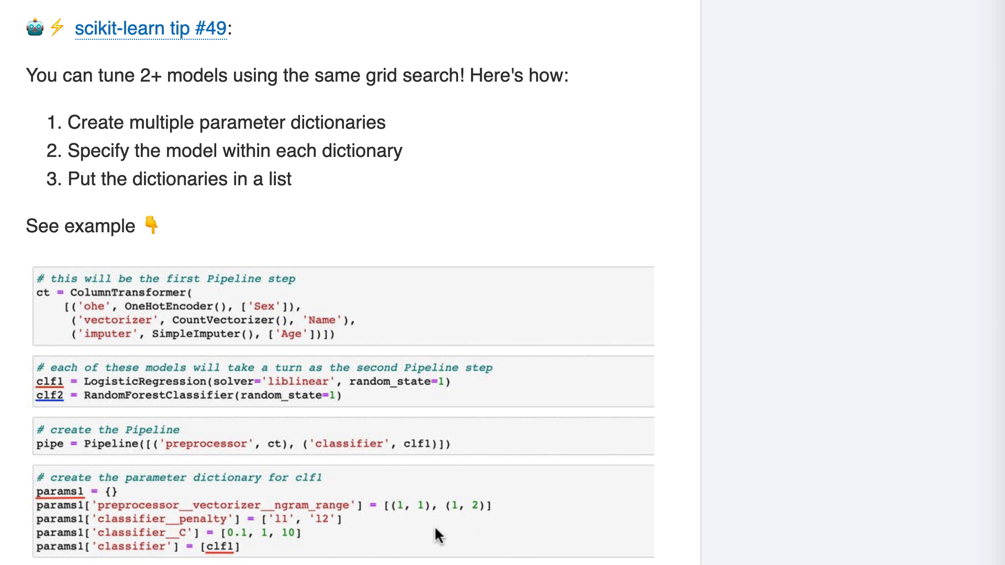
{"action": "mouse_move", "coordinate": [364, 524]}
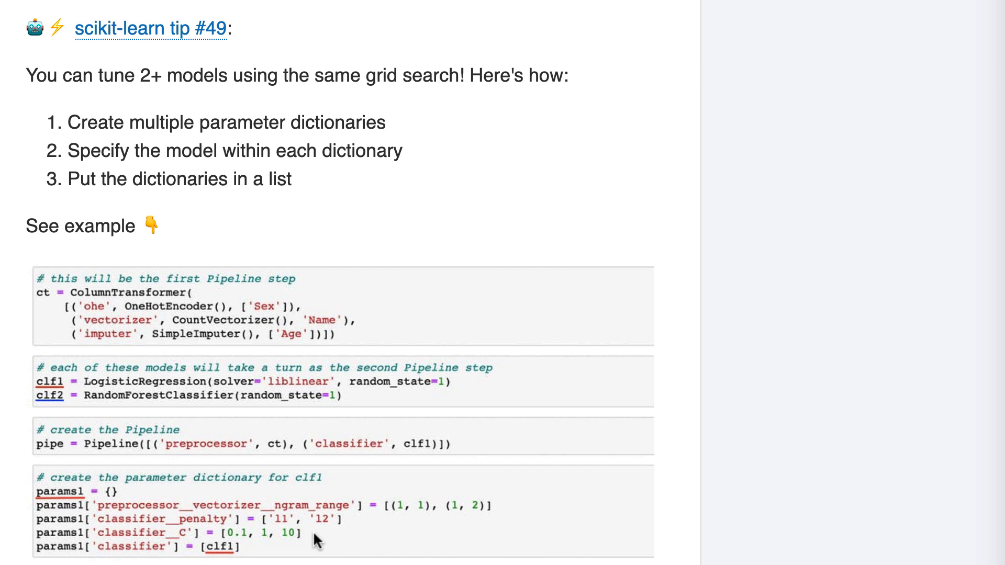
{"action": "mouse_move", "coordinate": [272, 552]}
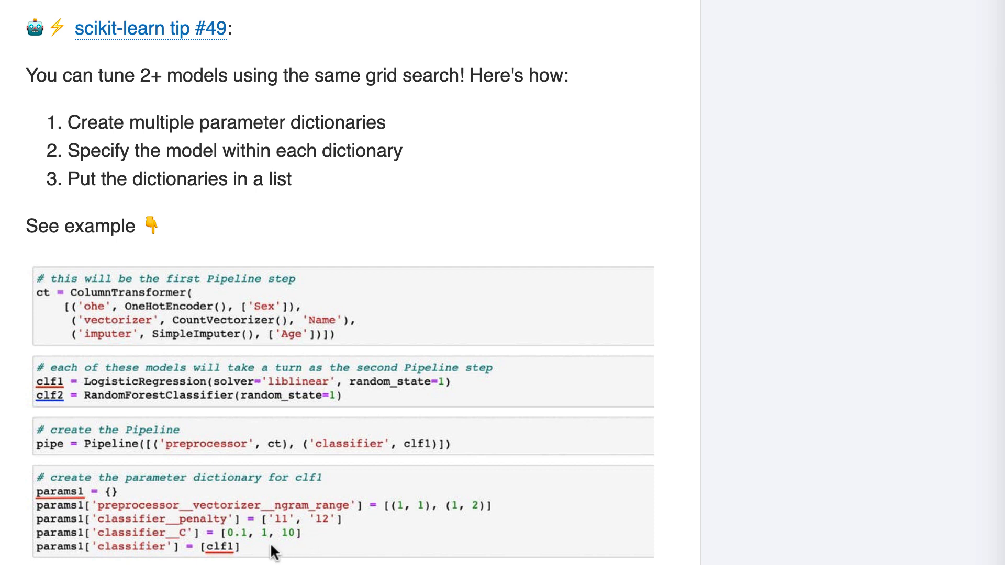
{"action": "mouse_move", "coordinate": [258, 555]}
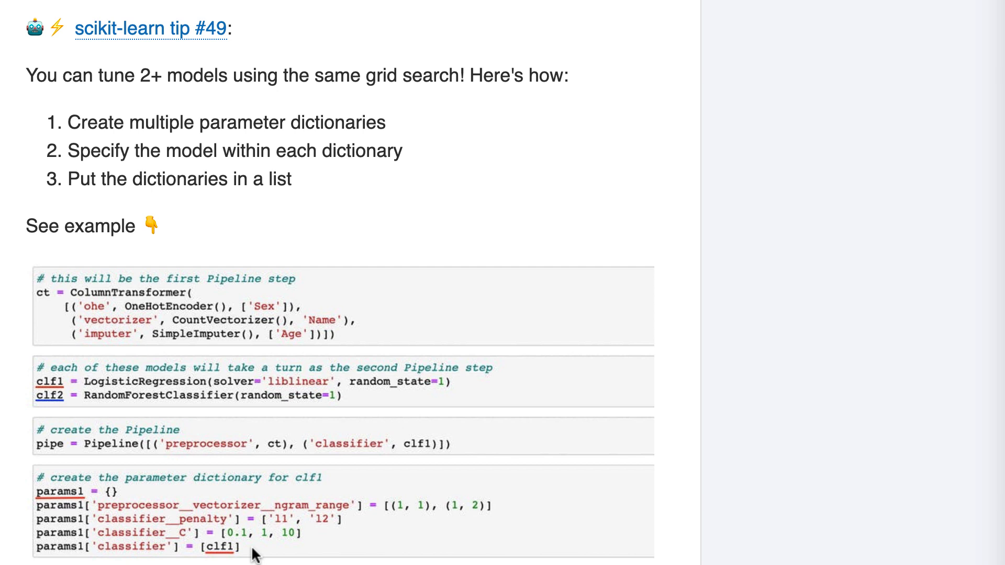
{"action": "scroll", "scroll_direction": "down", "scroll_amount": 3}
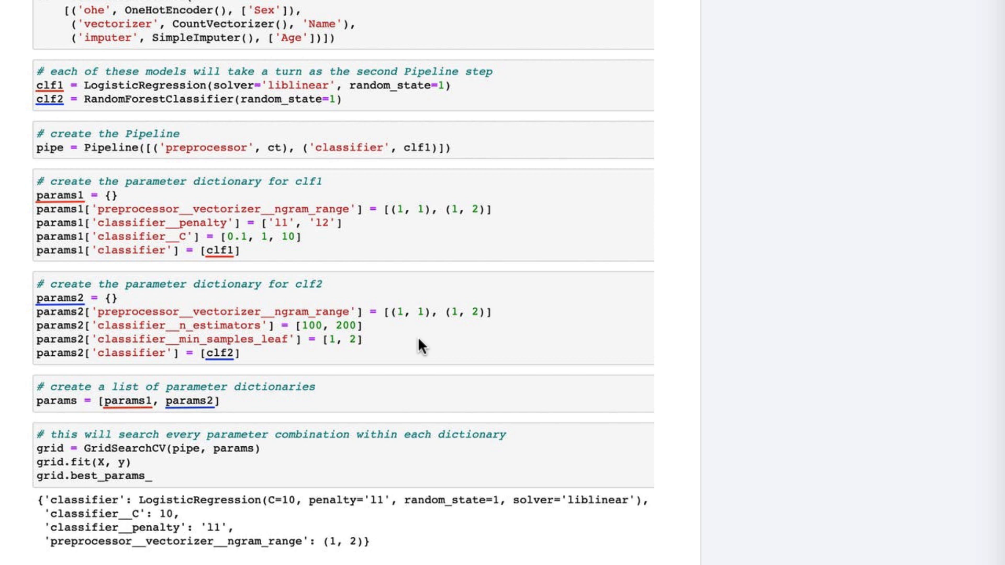
{"action": "mouse_move", "coordinate": [507, 324]}
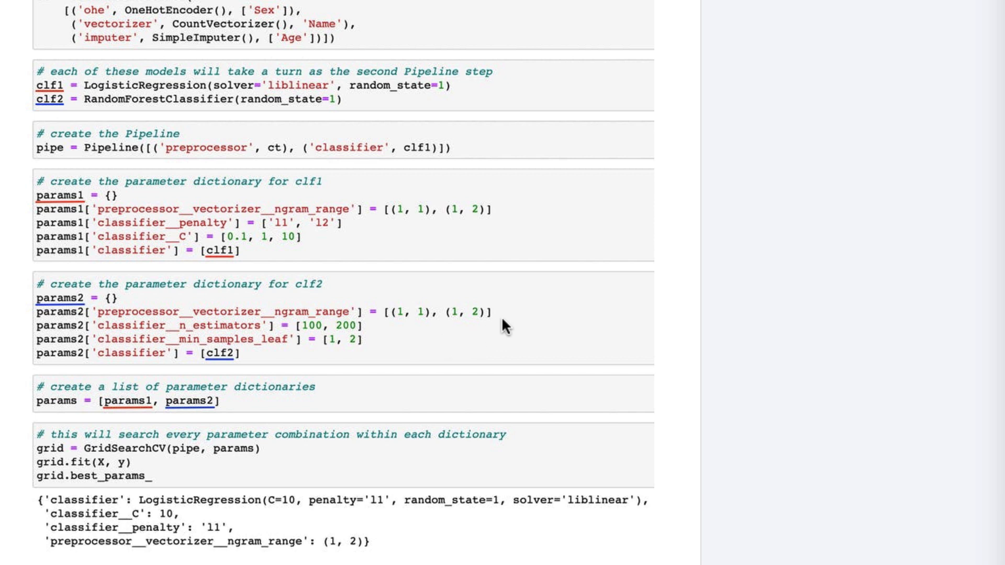
{"action": "mouse_move", "coordinate": [504, 315]}
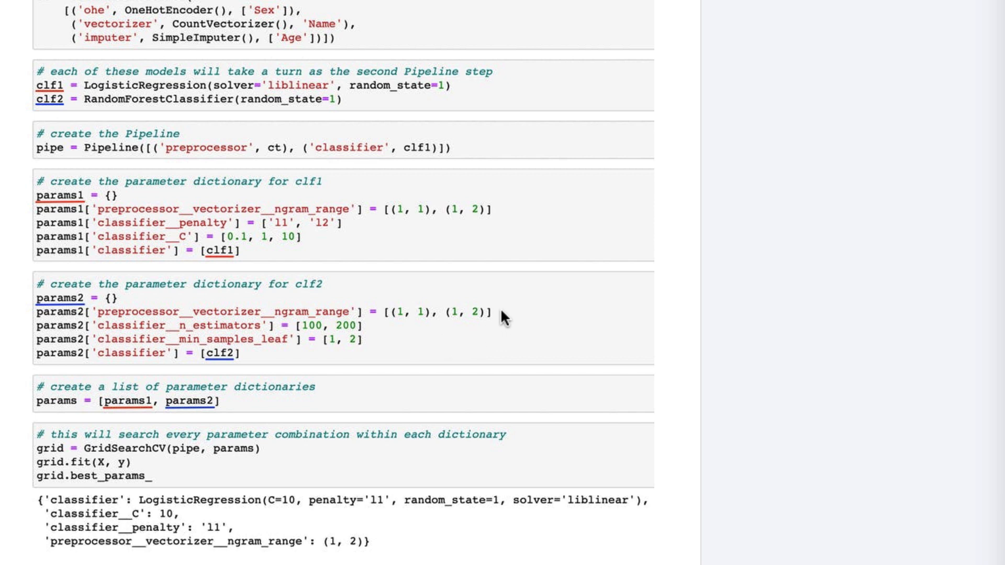
{"action": "mouse_move", "coordinate": [396, 340]}
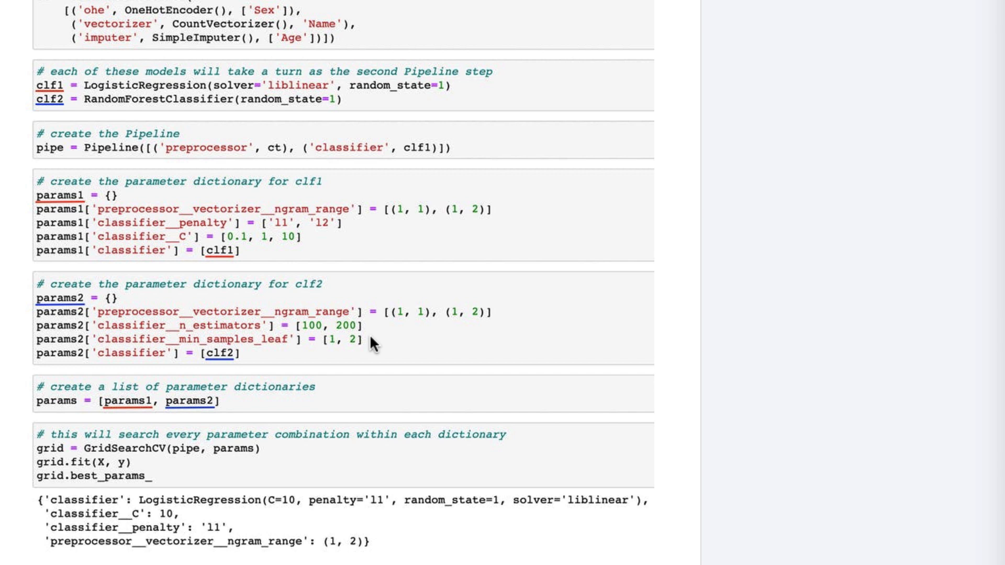
{"action": "mouse_move", "coordinate": [269, 365]}
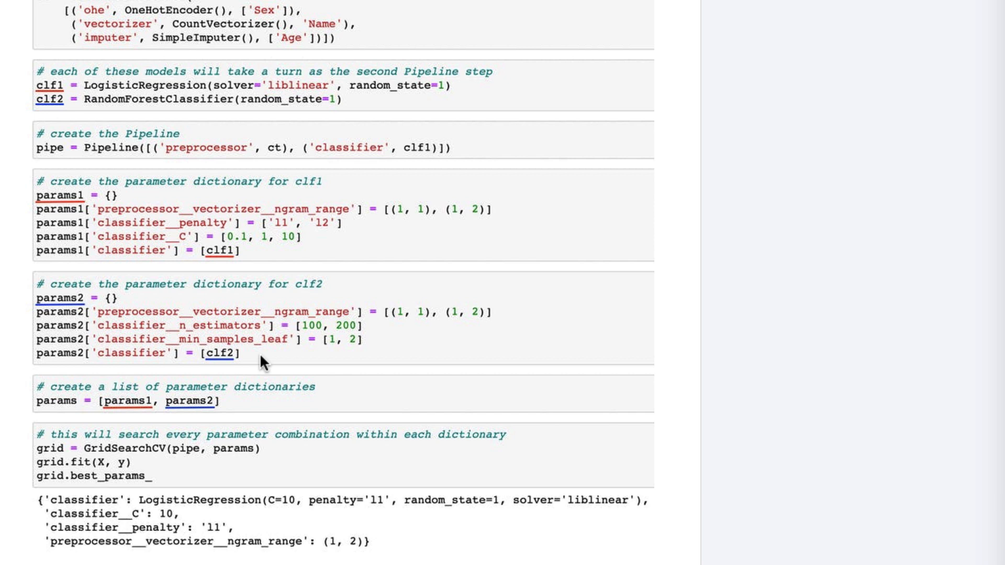
{"action": "mouse_move", "coordinate": [233, 406]}
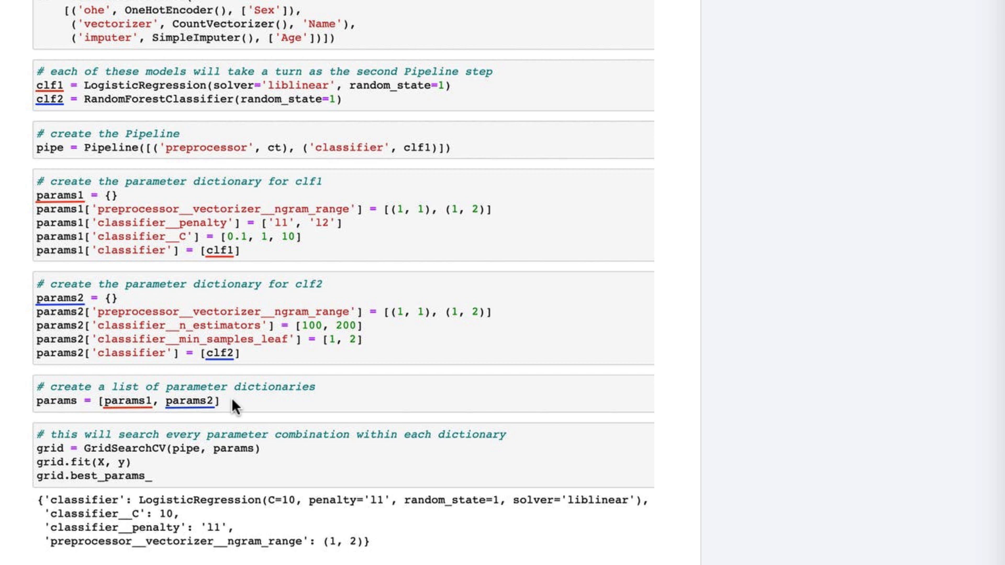
{"action": "mouse_move", "coordinate": [245, 419]}
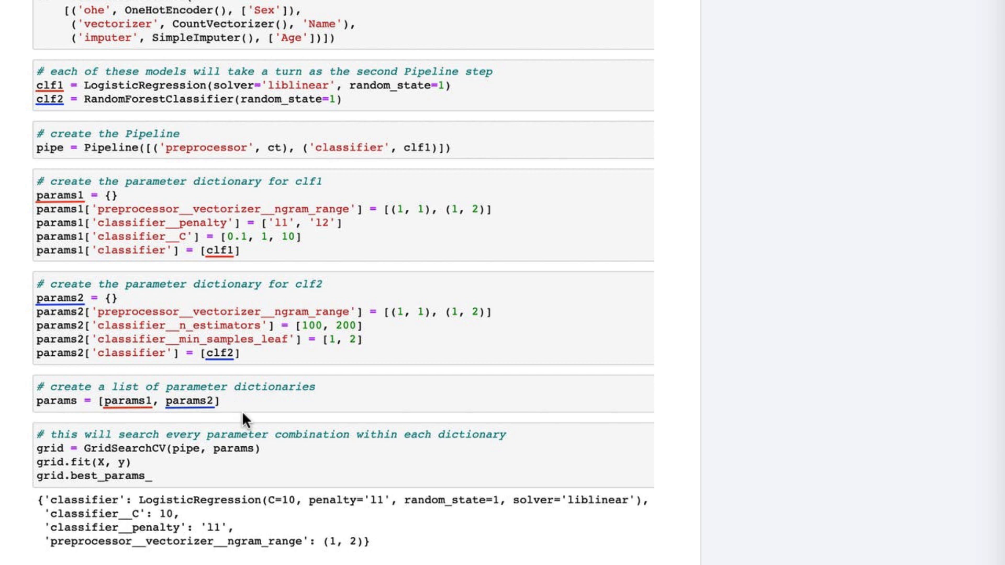
{"action": "mouse_move", "coordinate": [273, 452]}
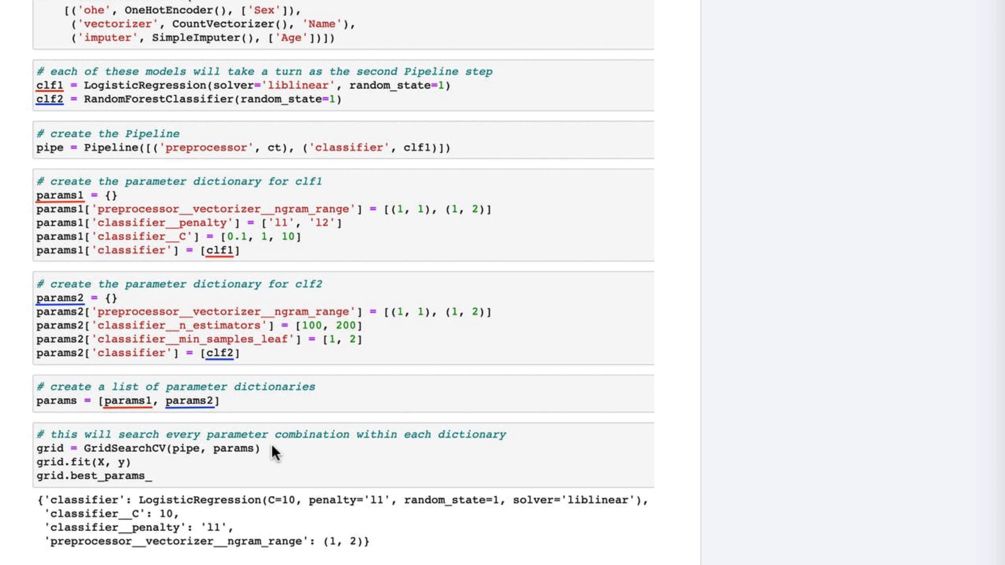
{"action": "mouse_move", "coordinate": [378, 509]}
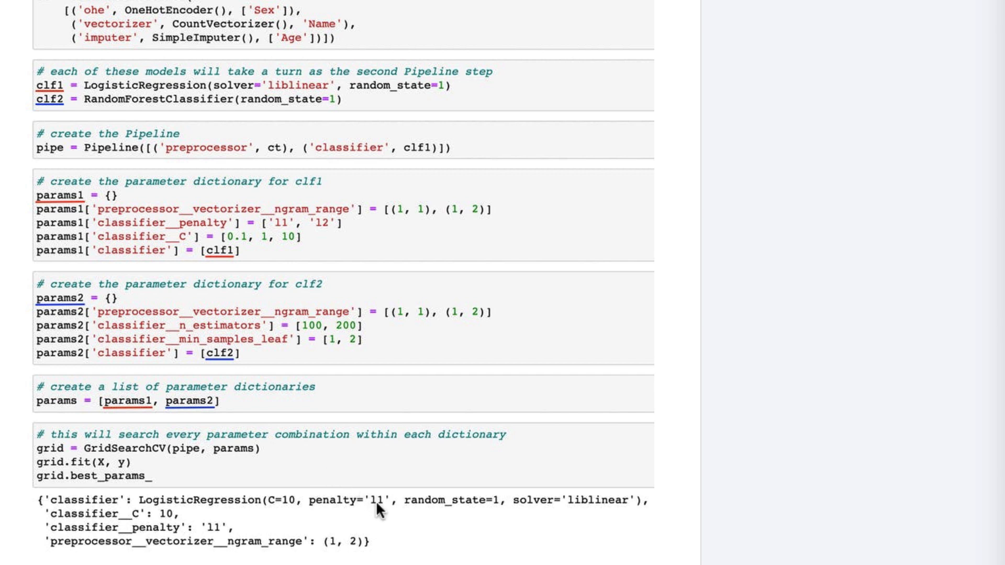